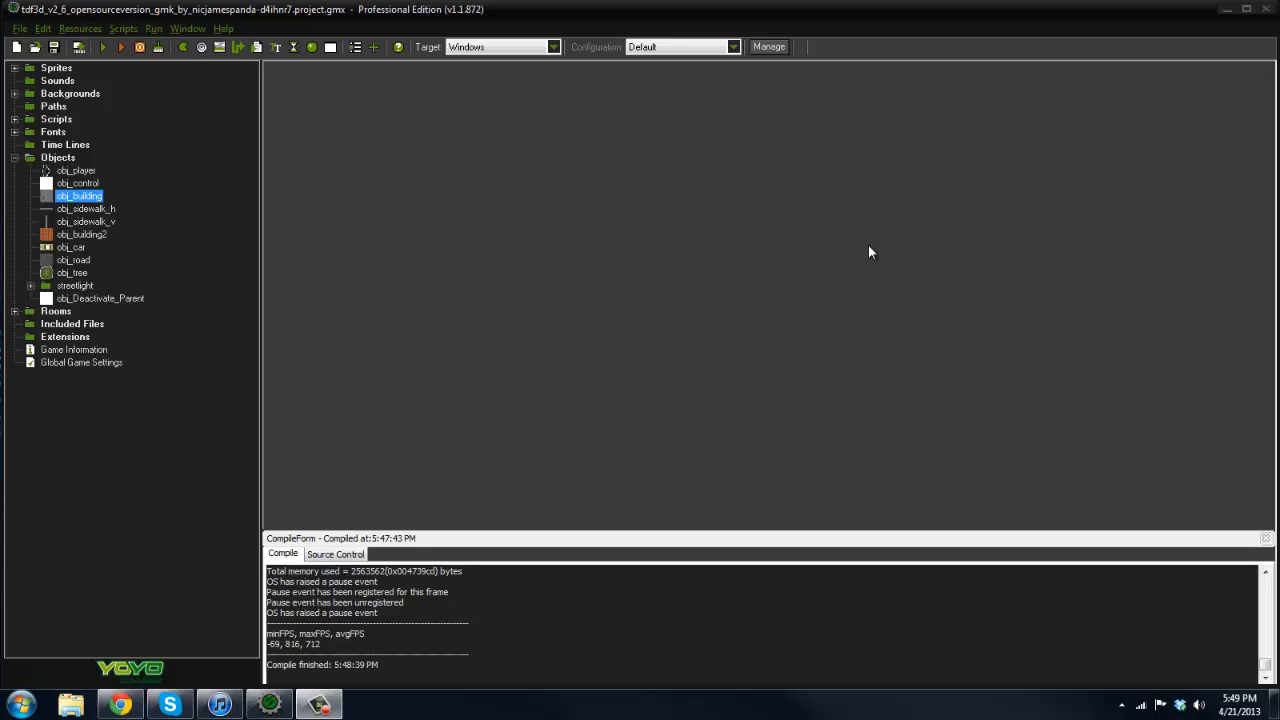
Step: Compile and run the fake-3D city engine project as a game
click(78, 47)
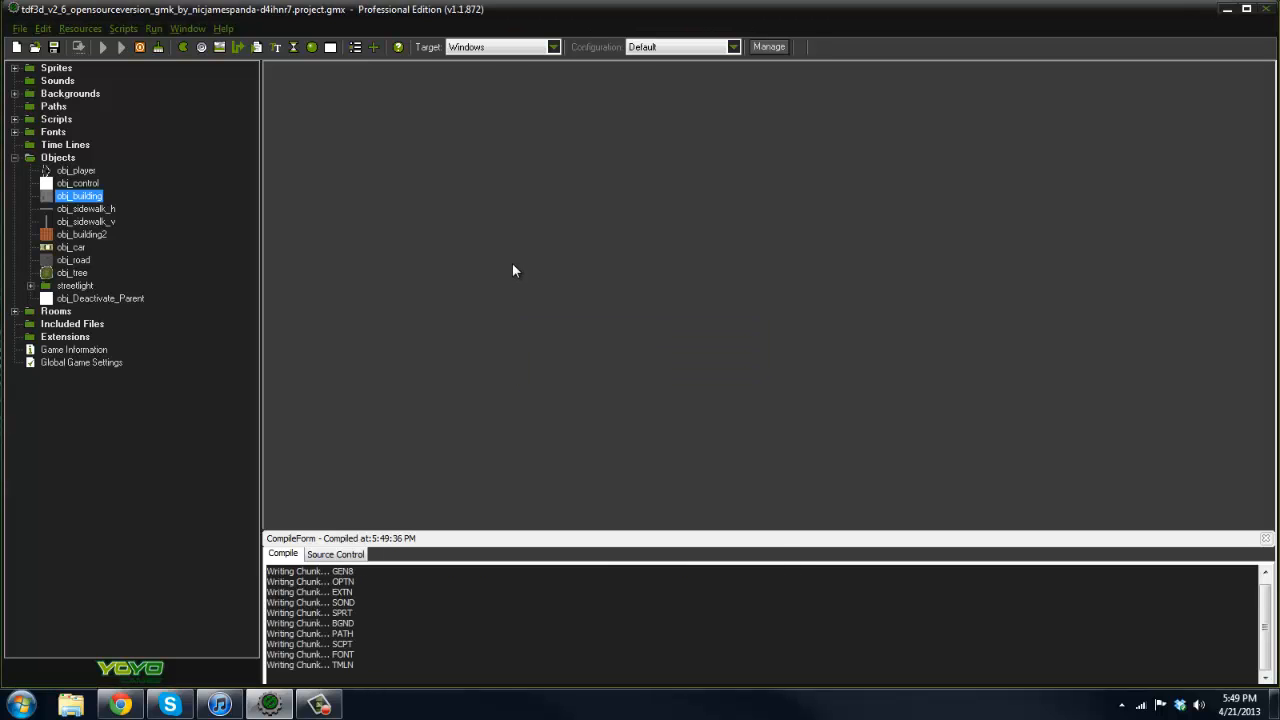
Step: Let the build finish and interact with the running top-down city game window
click(120, 47)
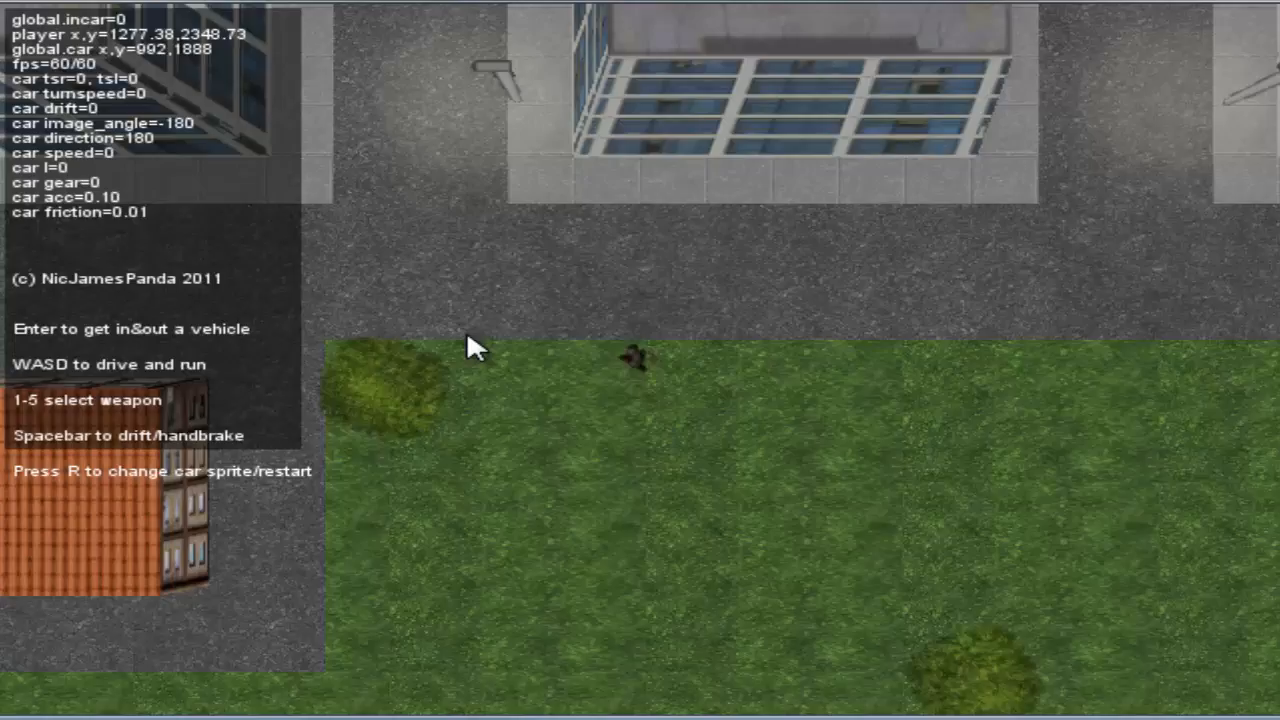
Step: Quit the game and close obj_building's Create code after reviewing its height, wall and roof settings
key(w)
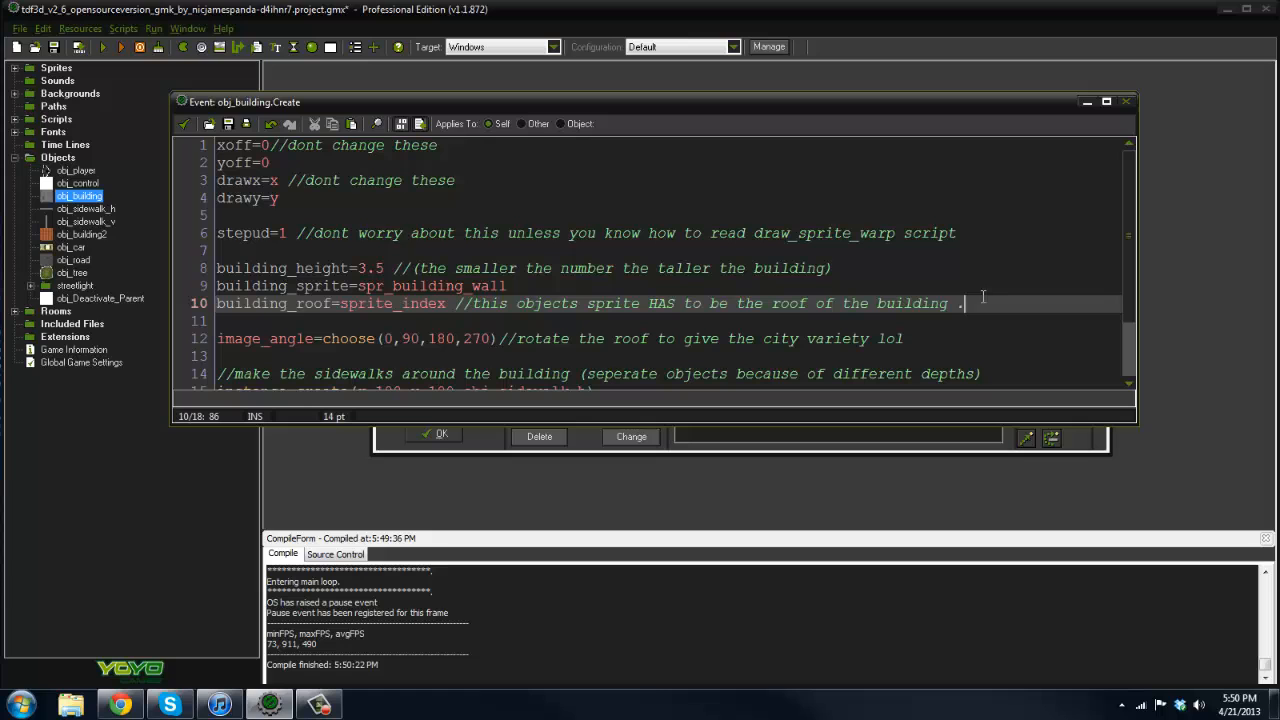
click(435, 433)
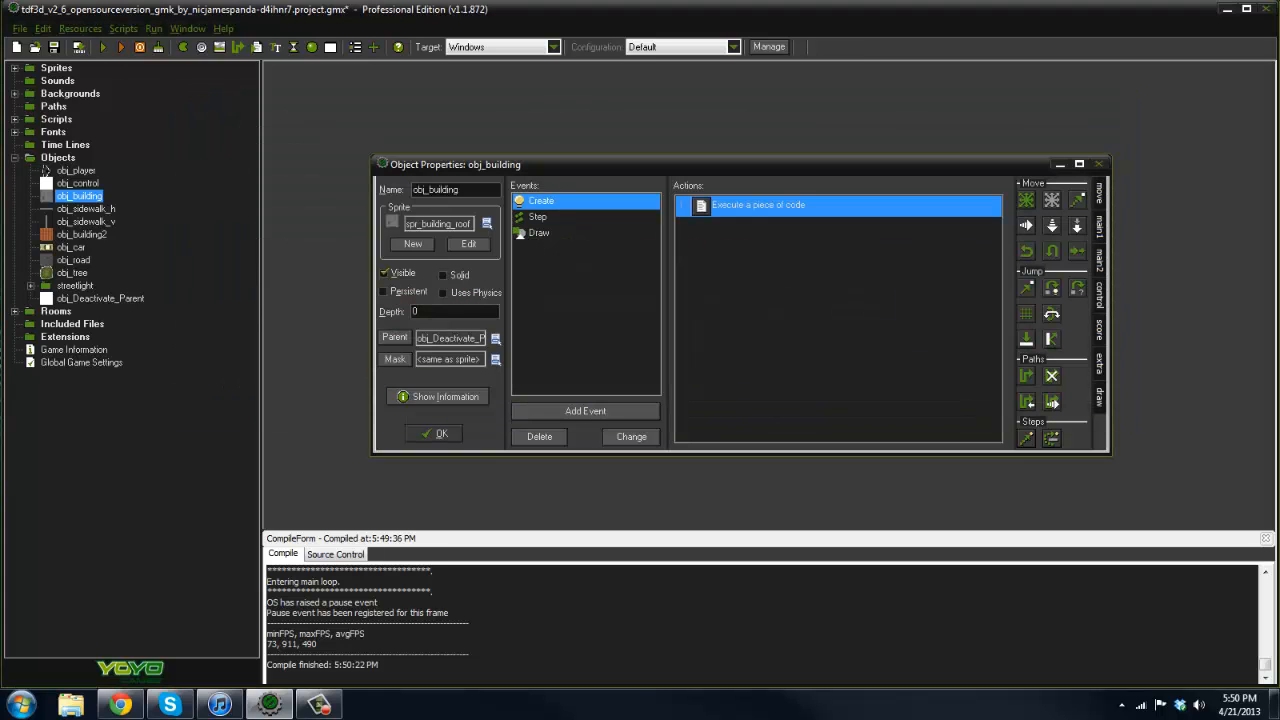